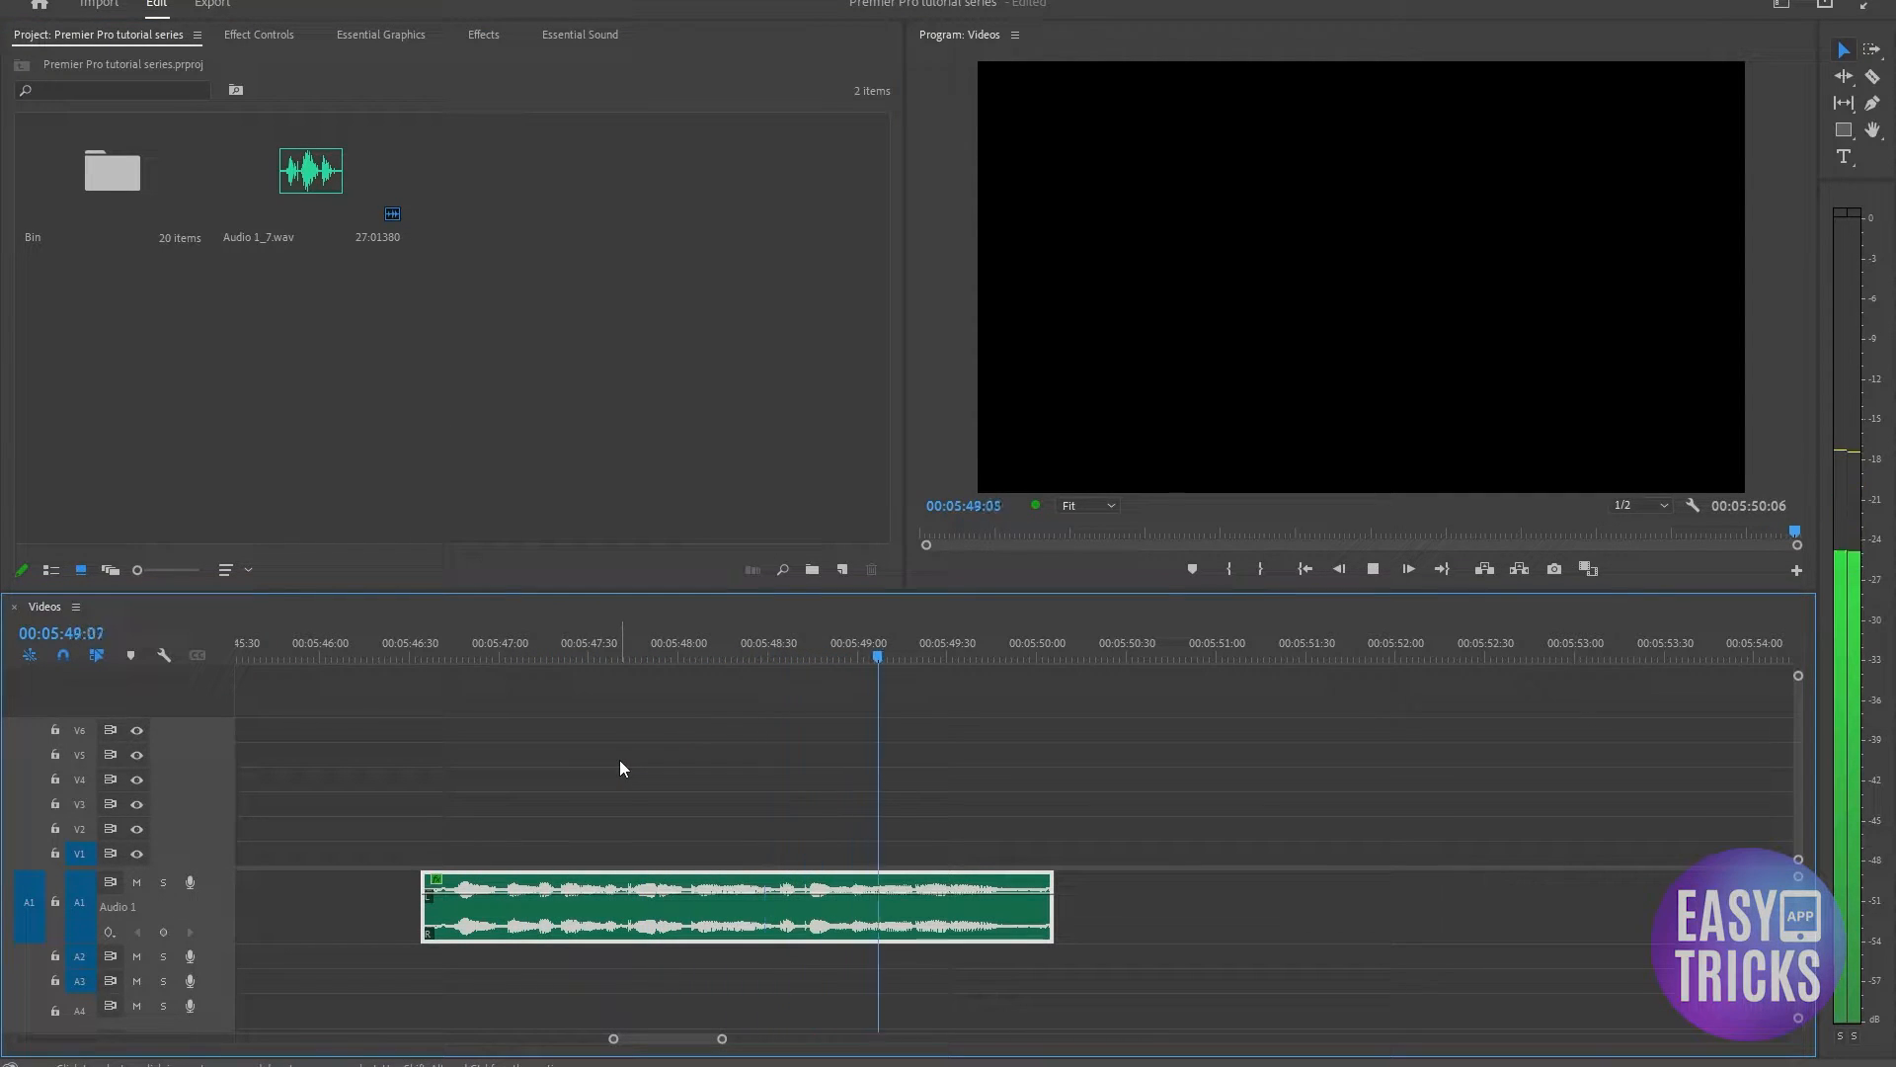
Place the playhead at 00:05:47:56 over the Audio 1_7.wav clip on track A1.
click(656, 642)
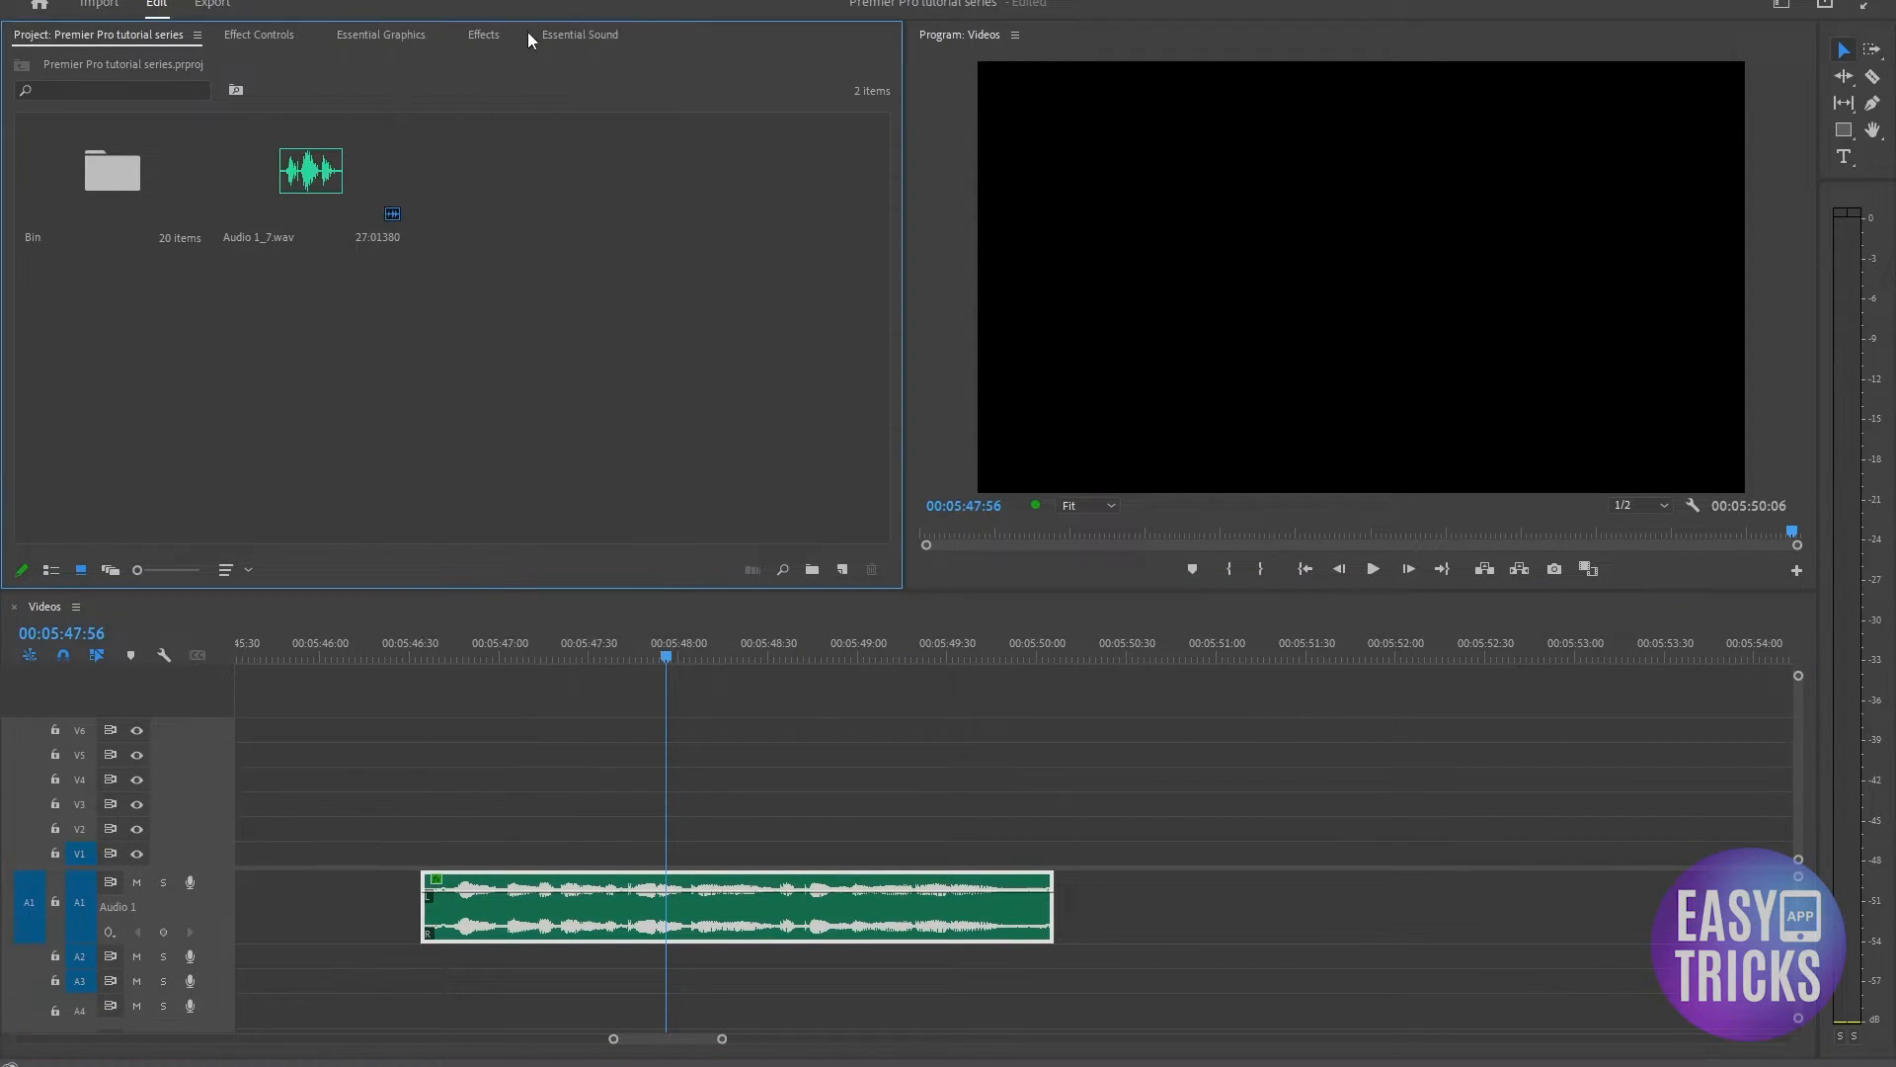
Clear the clip's existing SFX audio type in the Essential Sound panel.
click(578, 34)
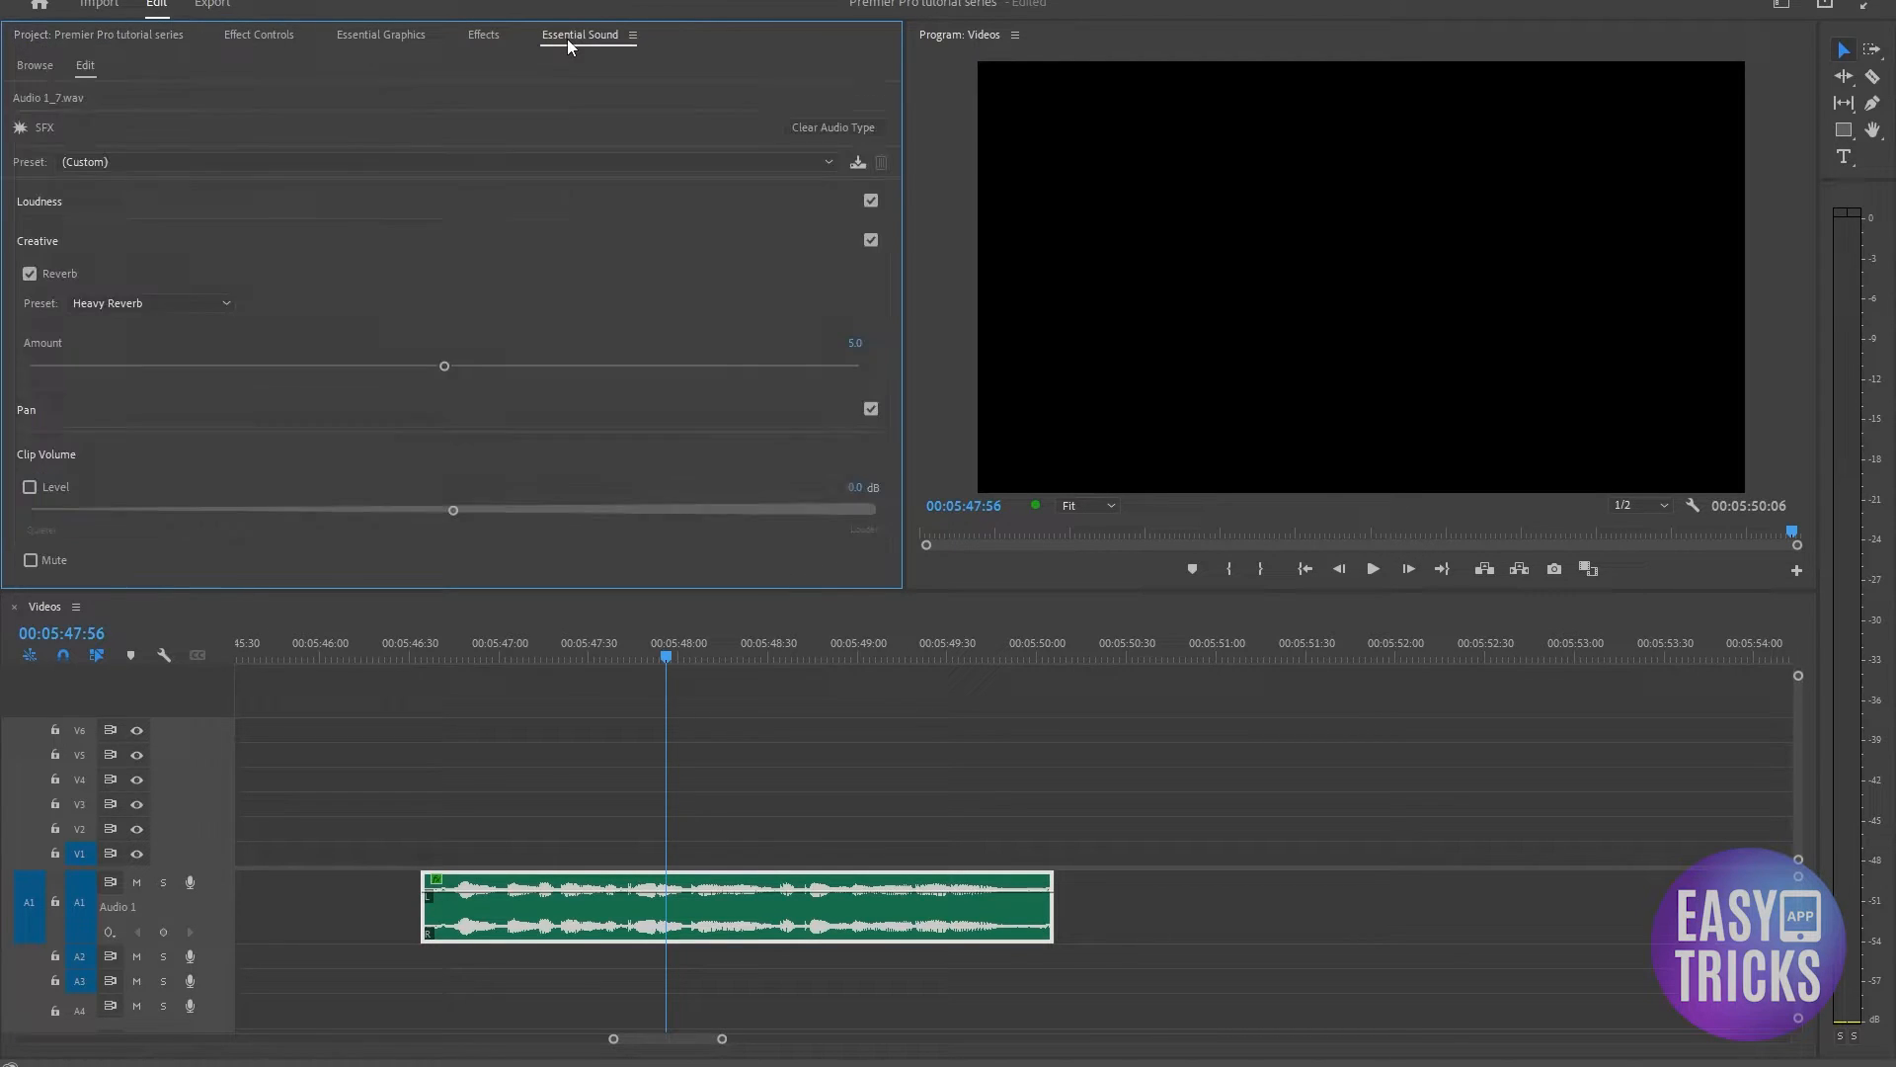
click(834, 127)
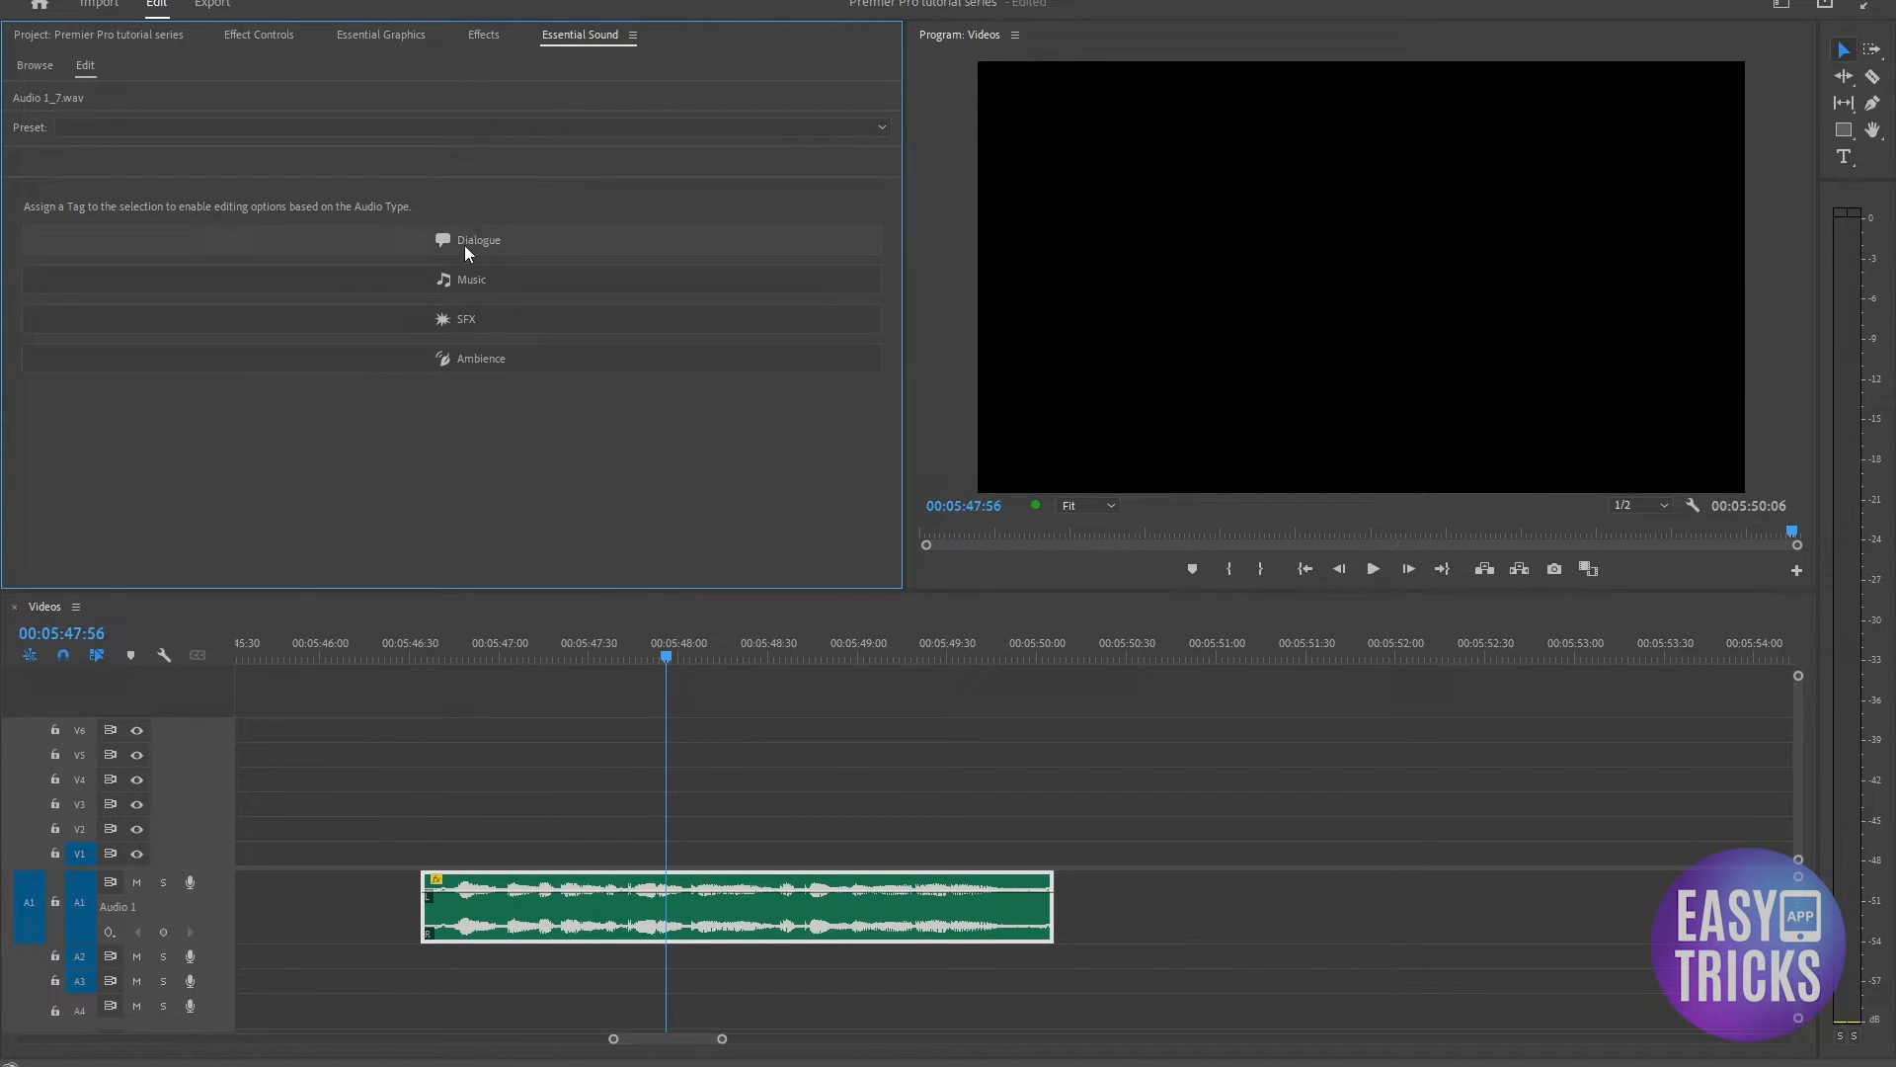
Tag Audio 1_7.wav as Dialogue with Loudness, Repair and Clarity enabled.
click(478, 239)
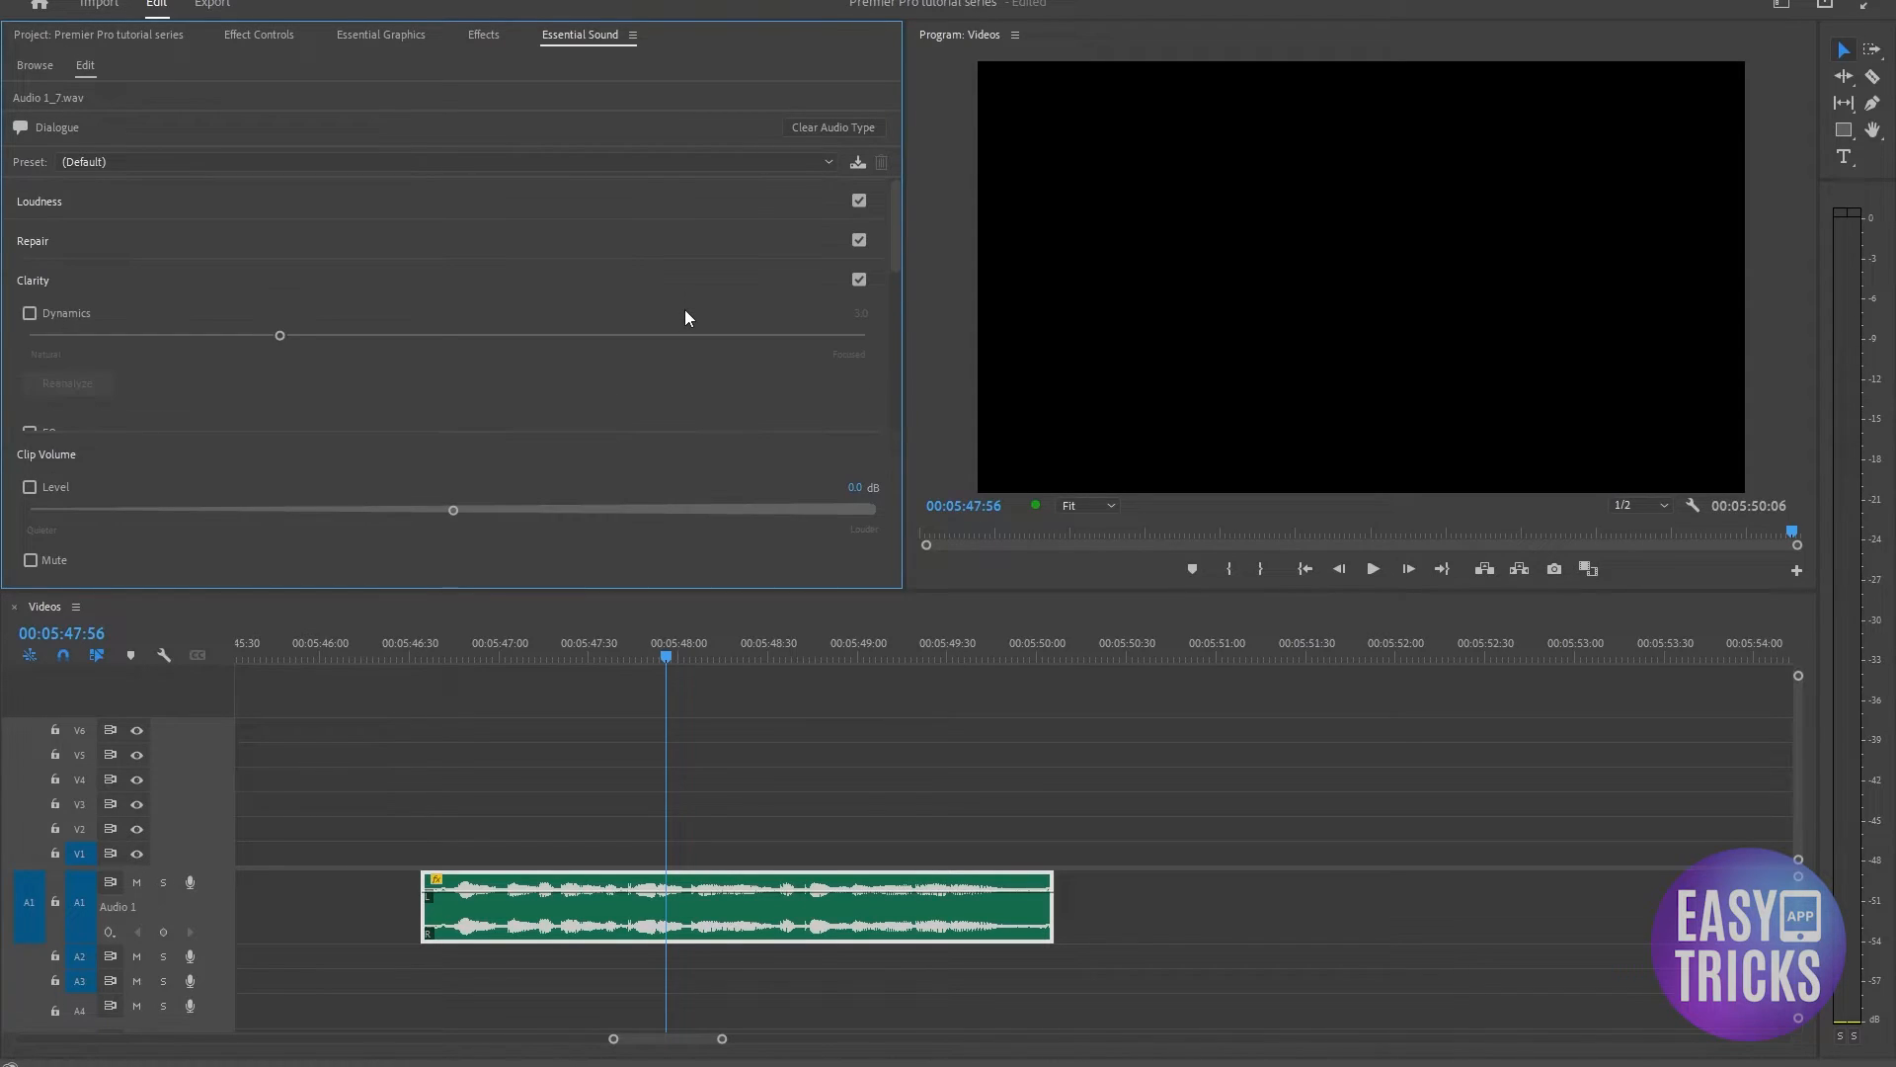
mouse_move(58, 261)
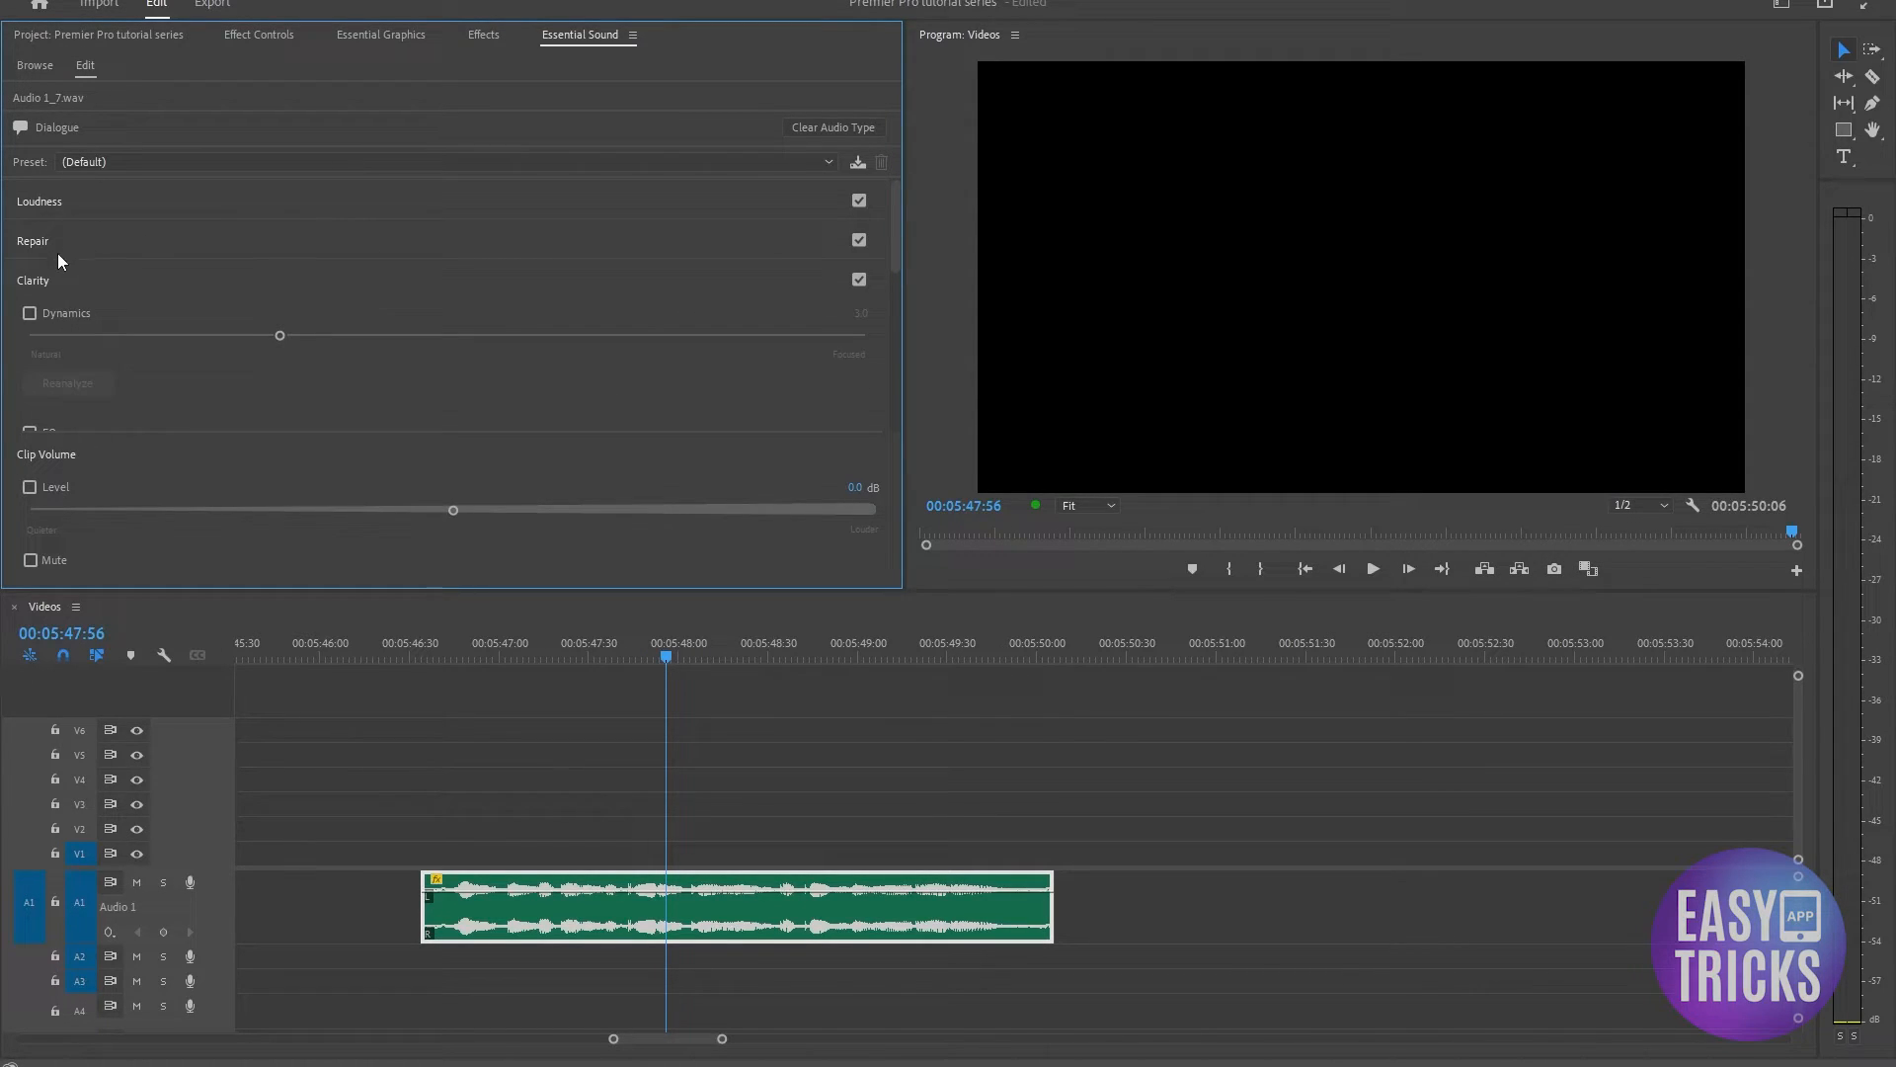
click(860, 278)
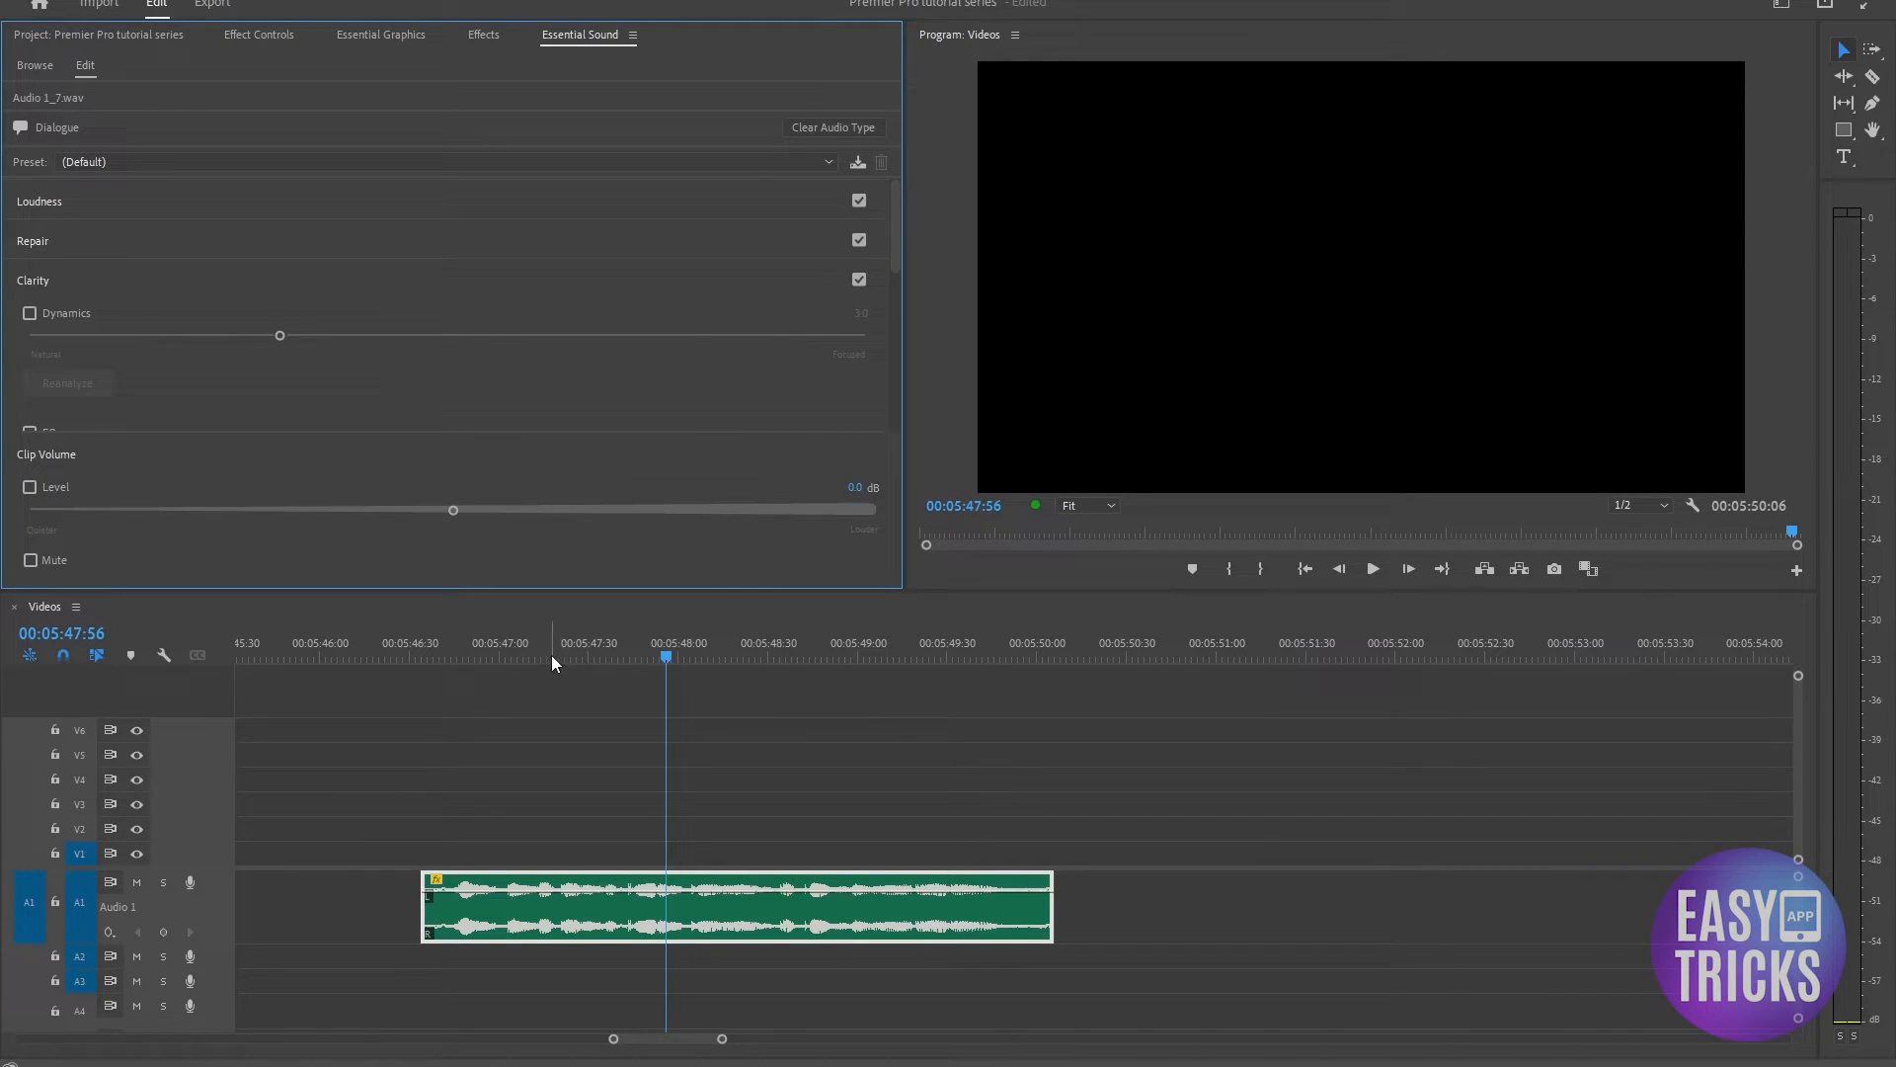
Move the playhead to 00:05:48:31 and zoom the timeline out.
click(1371, 569)
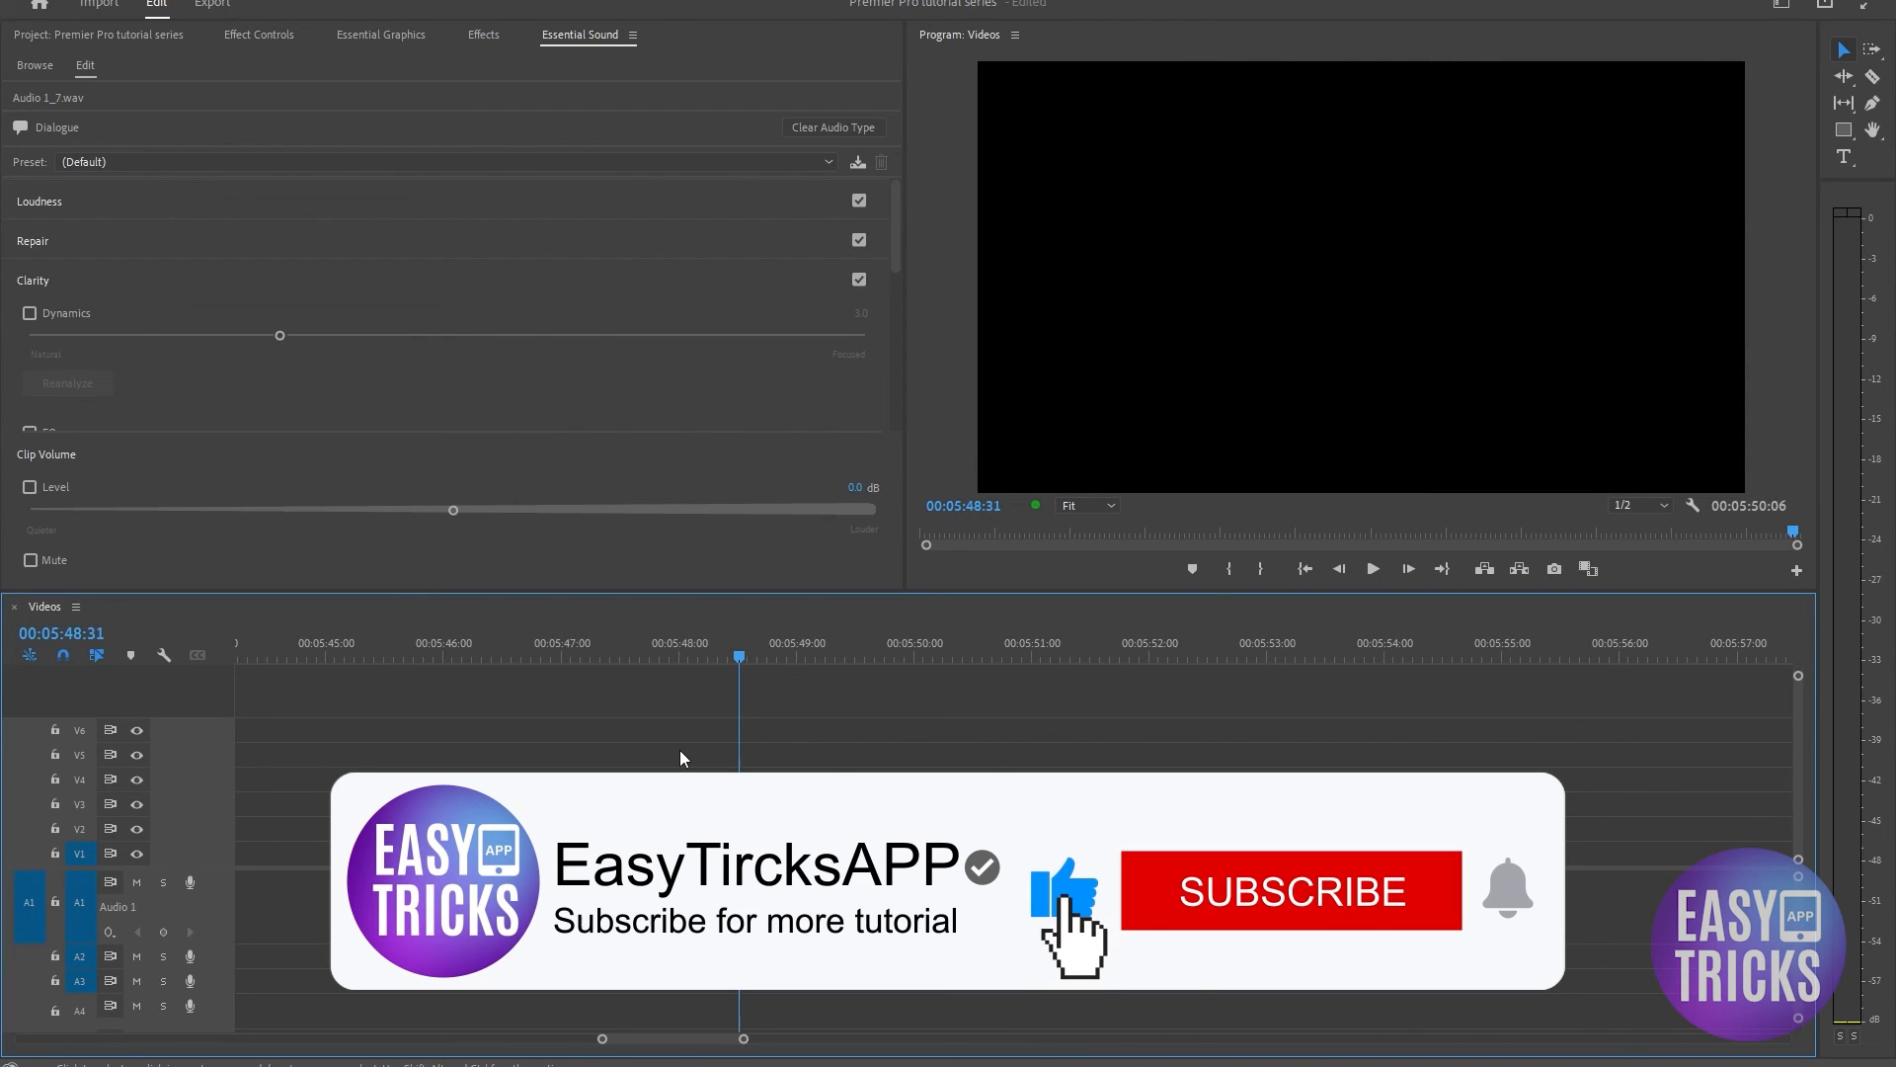
click(1290, 891)
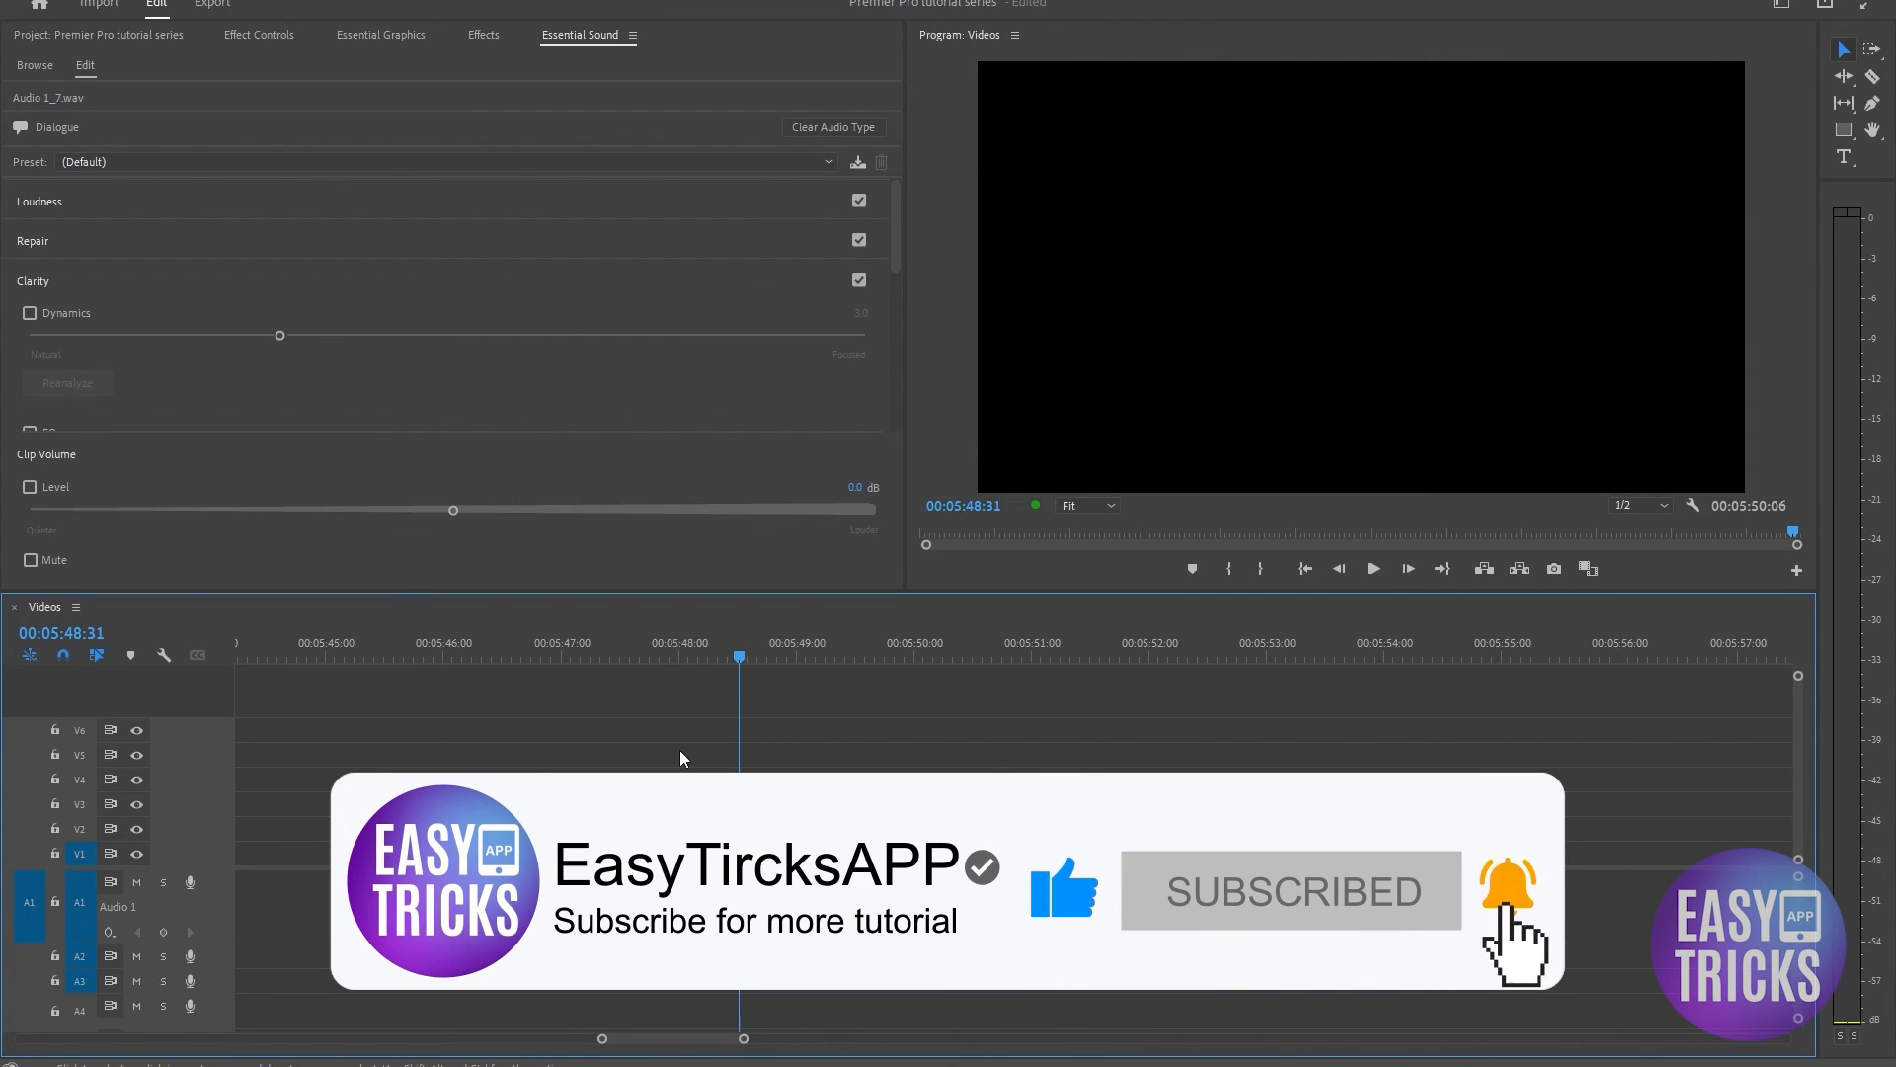